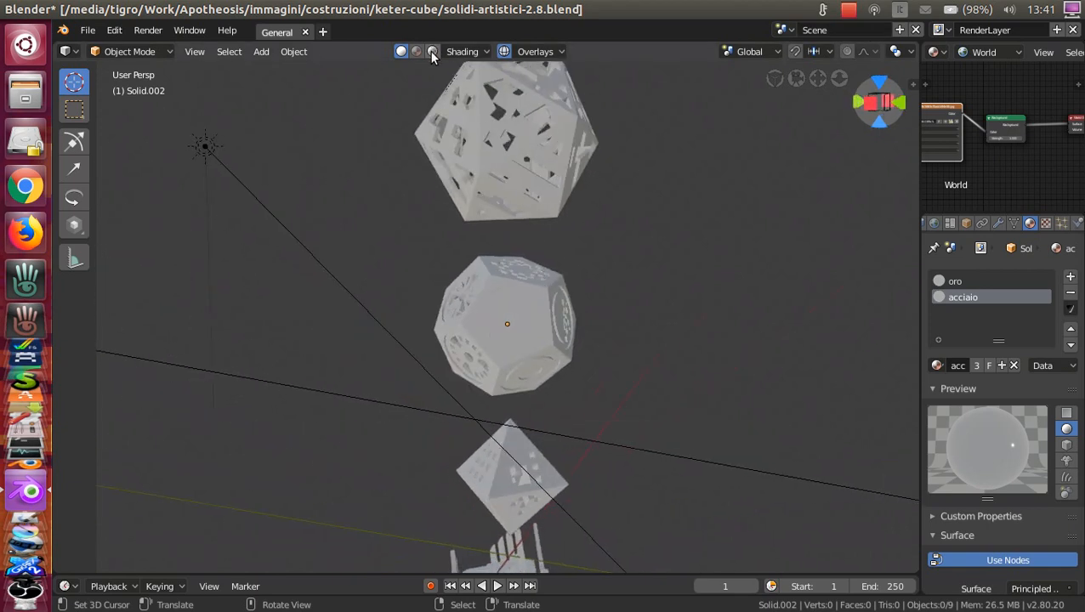
- Switch to rendered shading and orbit around the ornate solids up to the winged crown
click(432, 51)
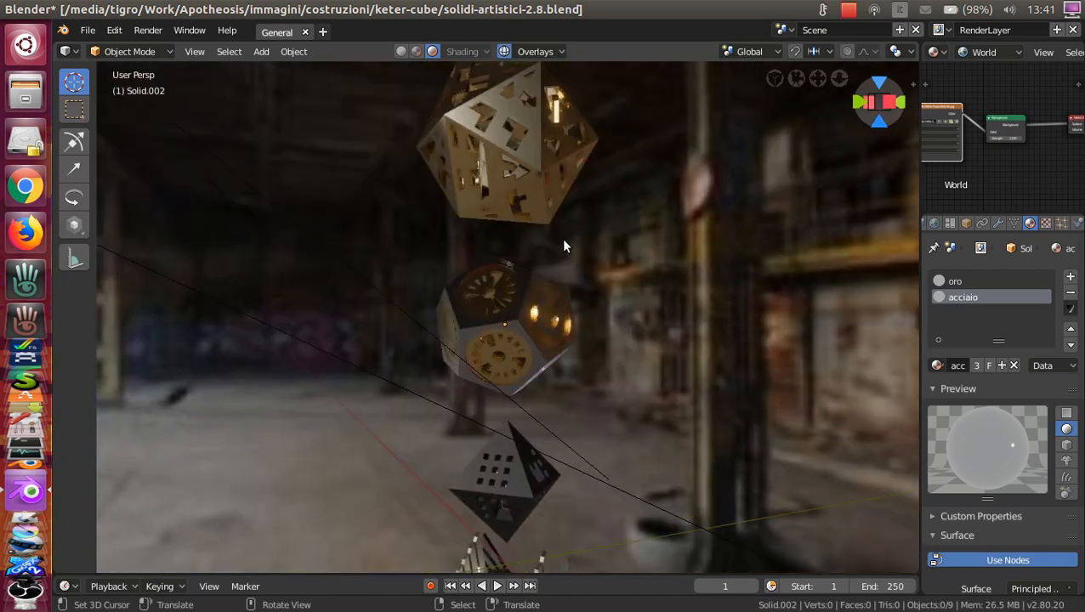
drag(566, 247, 573, 274)
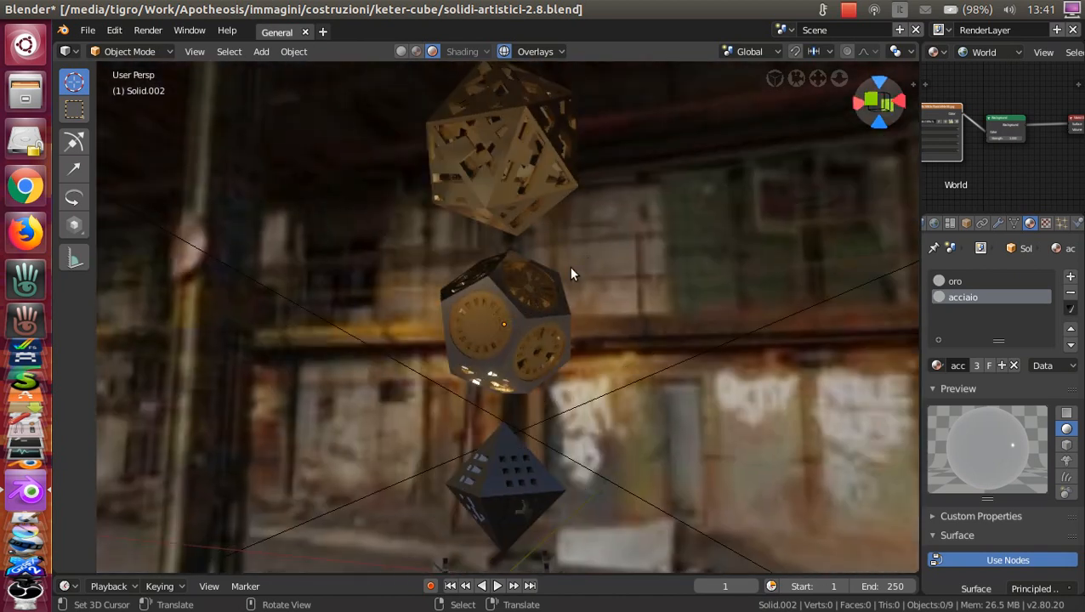
drag(572, 274, 430, 330)
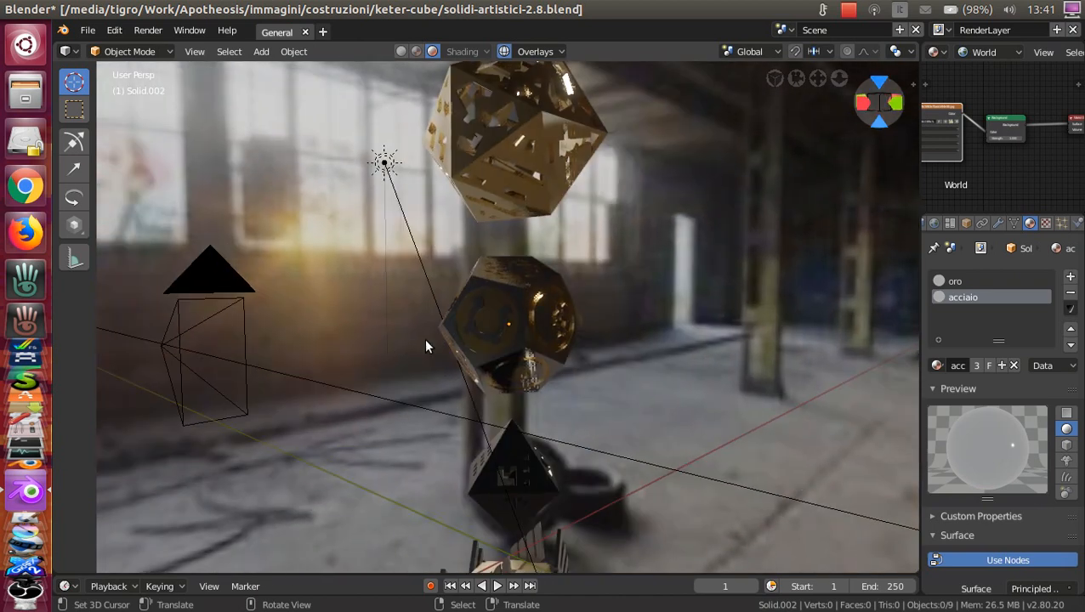
drag(425, 340, 472, 311)
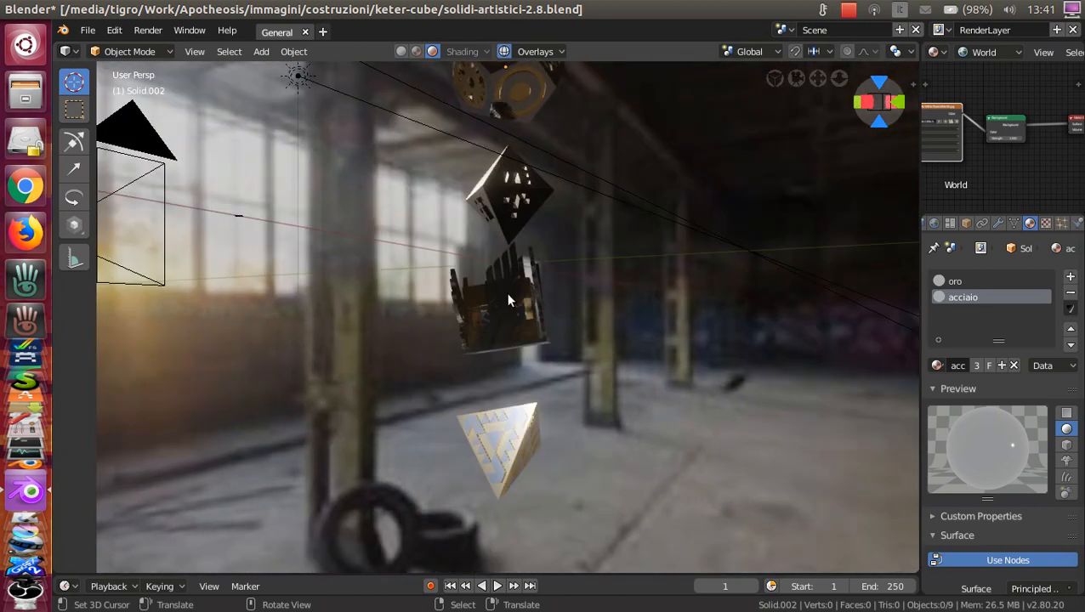
drag(510, 298, 578, 311)
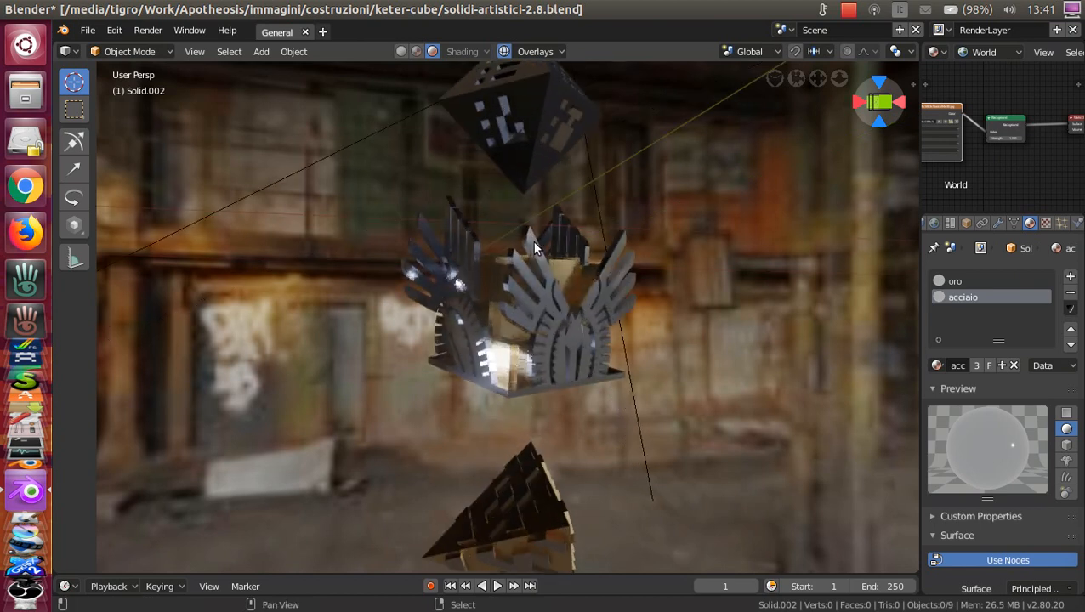
drag(536, 247, 544, 302)
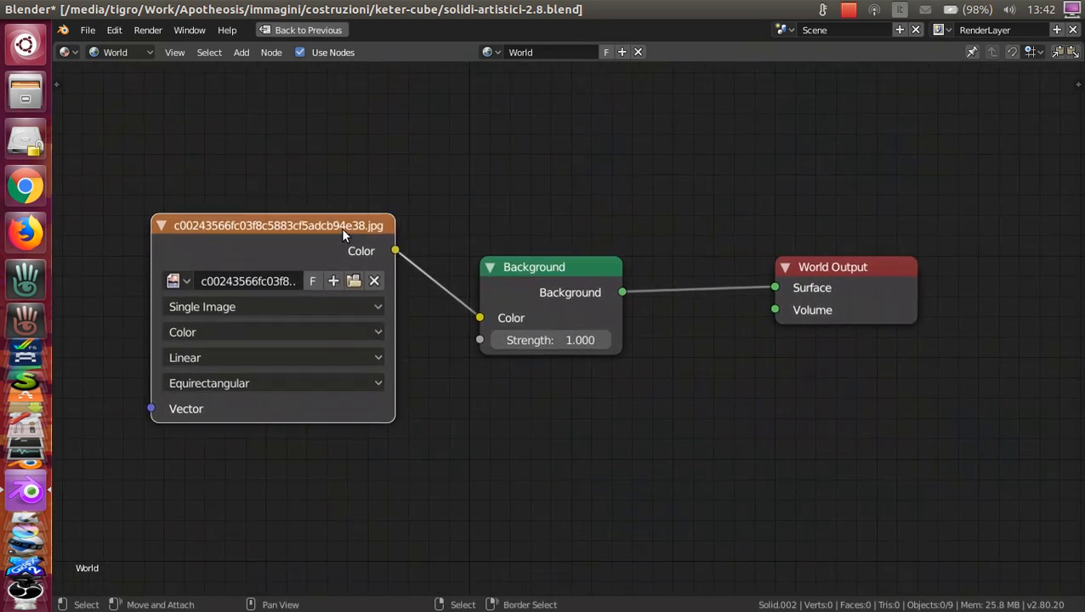
- Open the World shader nodes and inspect the equirectangular environment texture node
click(120, 52)
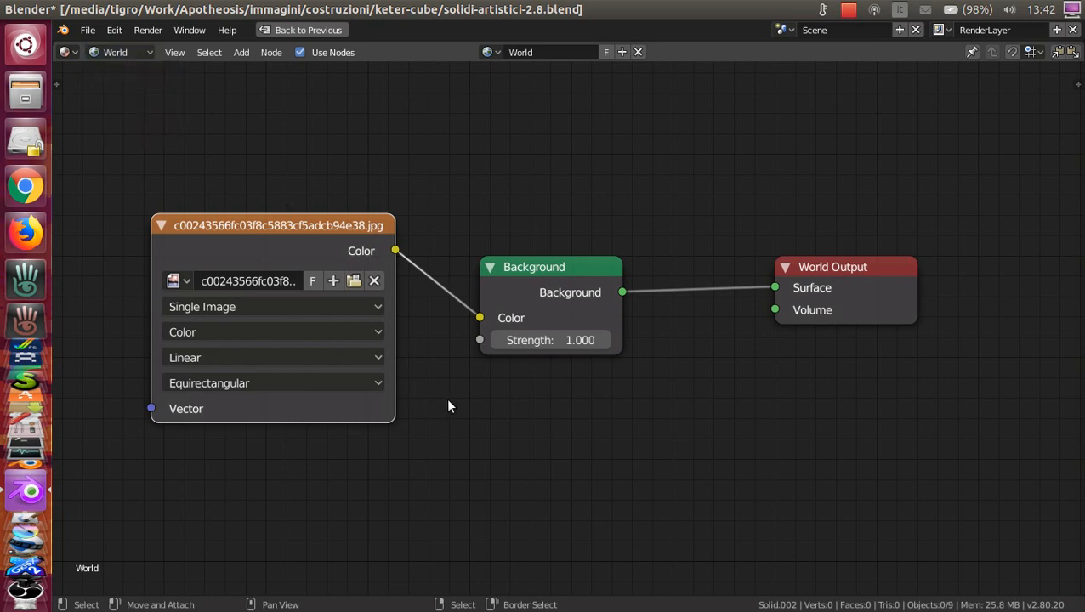
mouse_move(458, 404)
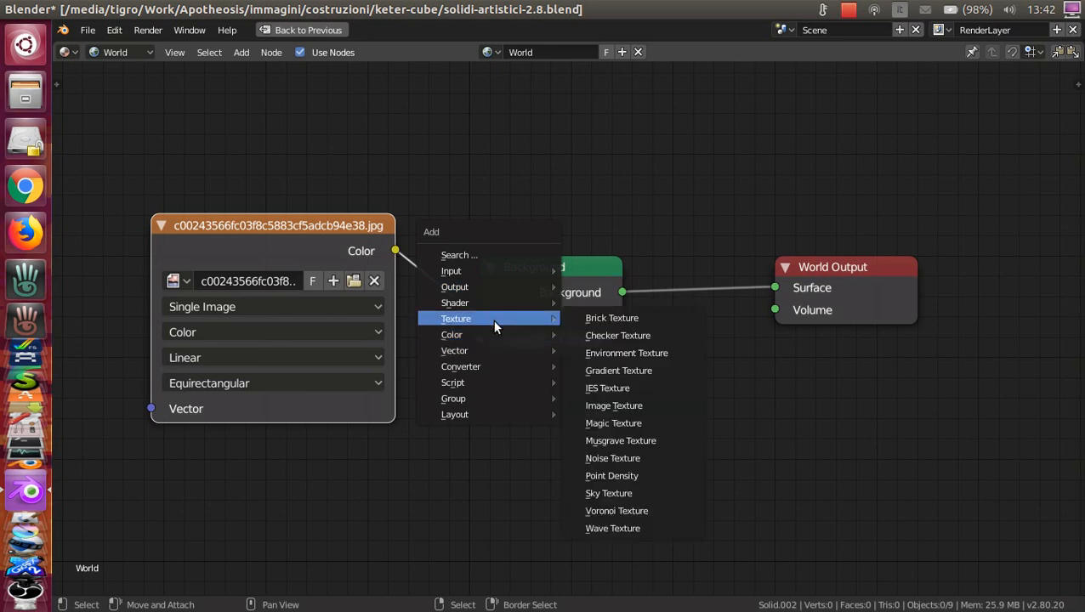
mouse_move(627, 353)
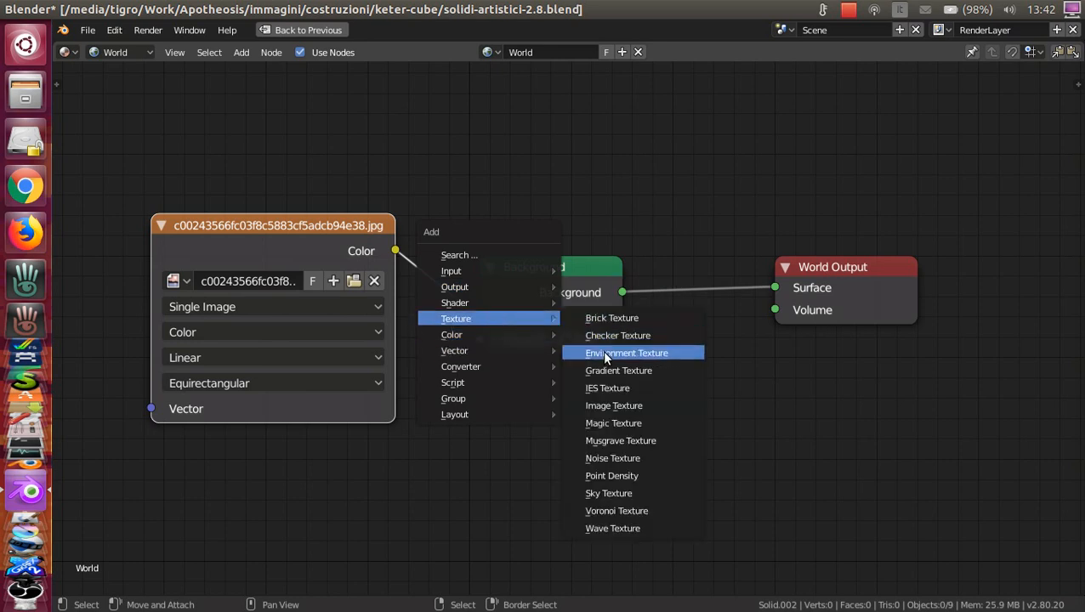
click(627, 352)
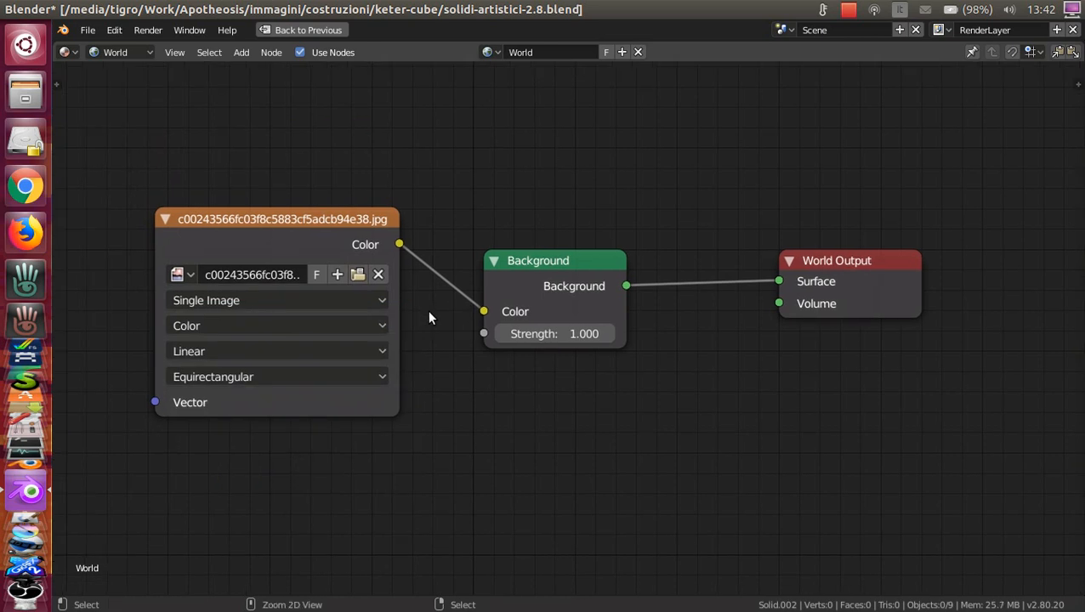
click(302, 30)
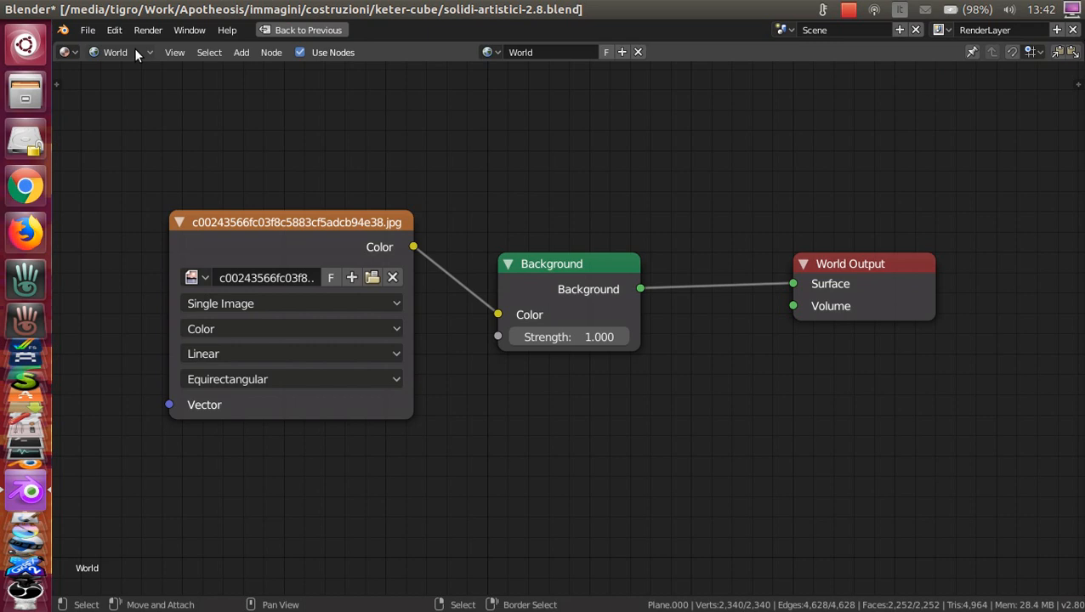
- View the 'oro' material nodes, drag the crown's Metallic toward zero, and exit Edit Mode
click(116, 52)
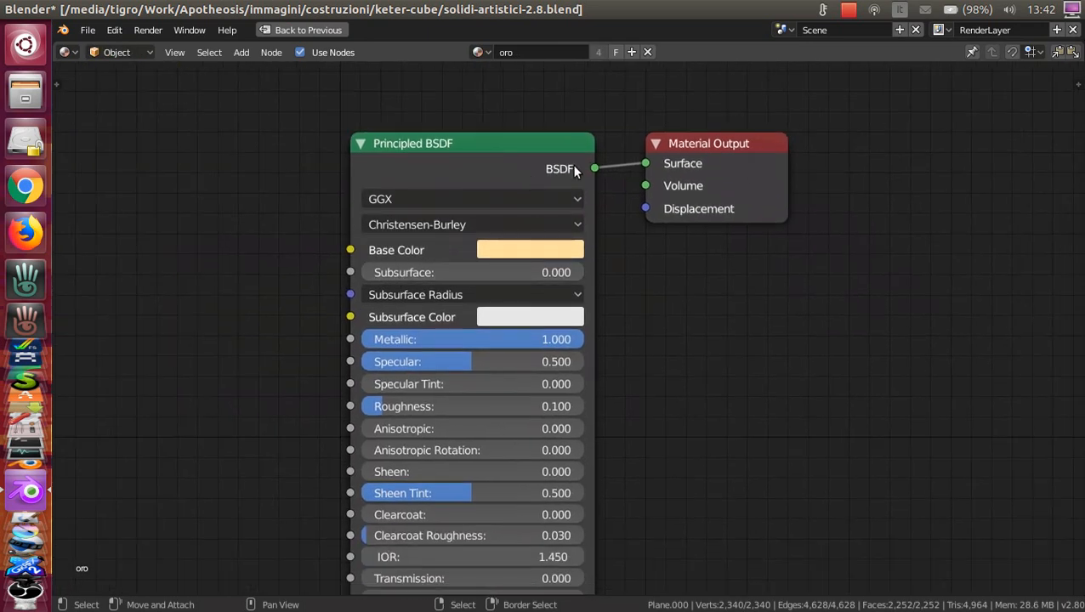
click(307, 30)
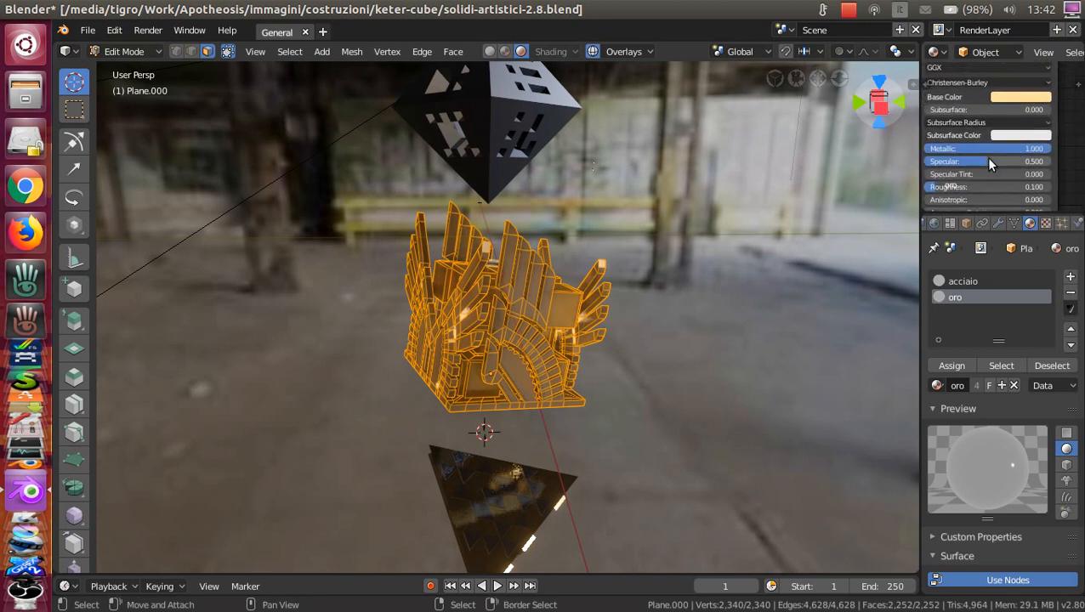
drag(1021, 149, 987, 148)
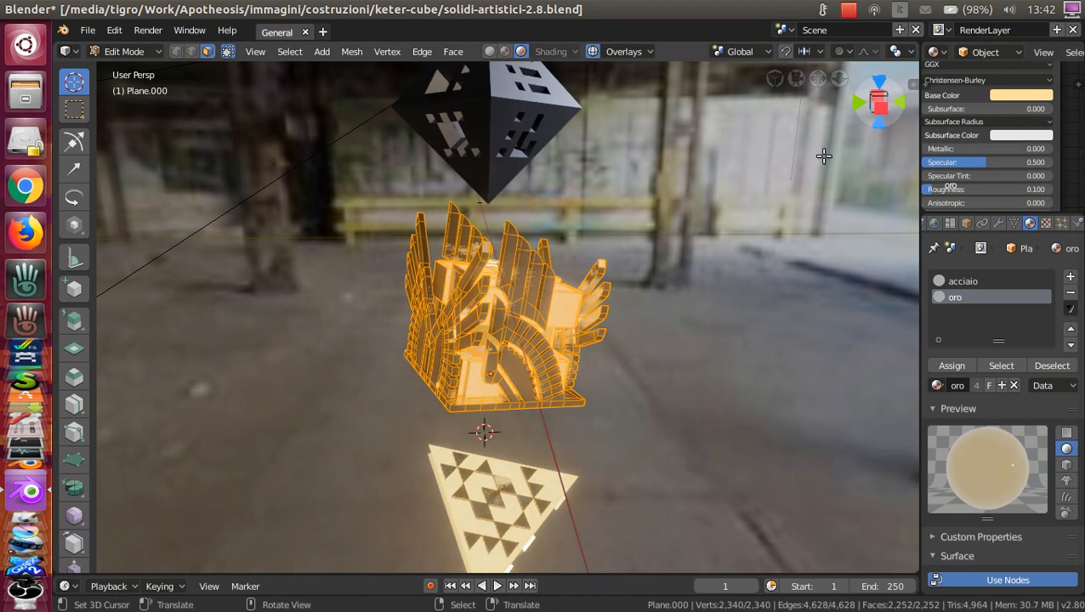
key(Tab)
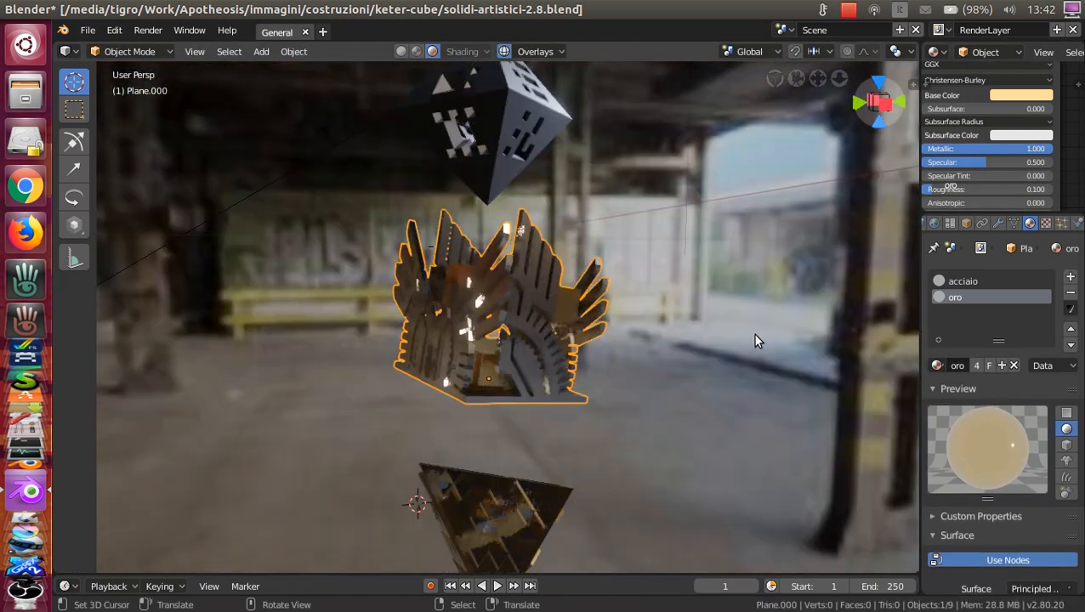
scroll(down, 3)
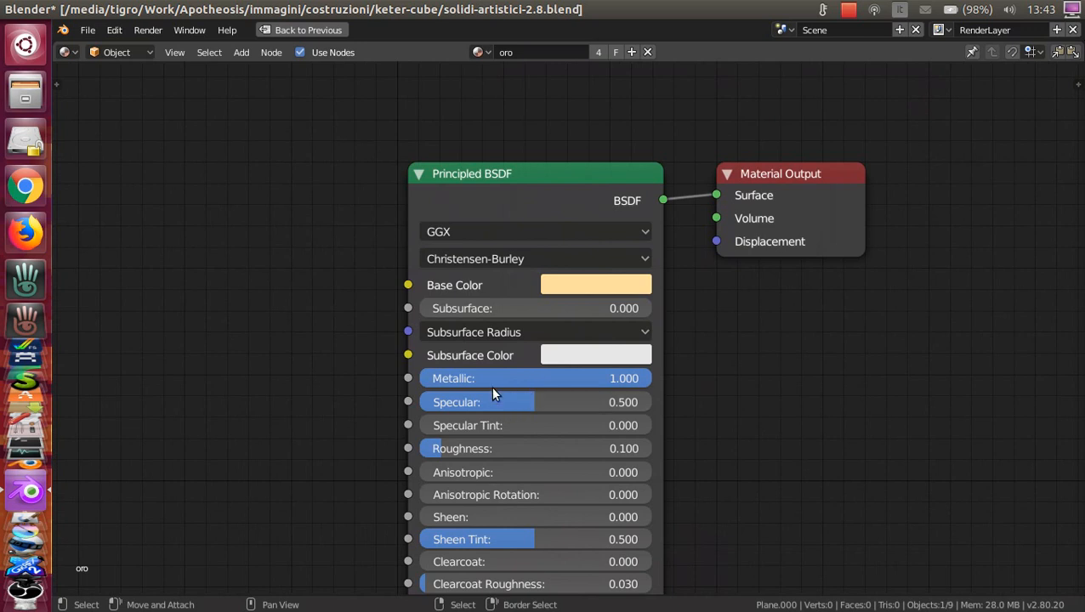
mouse_move(619, 384)
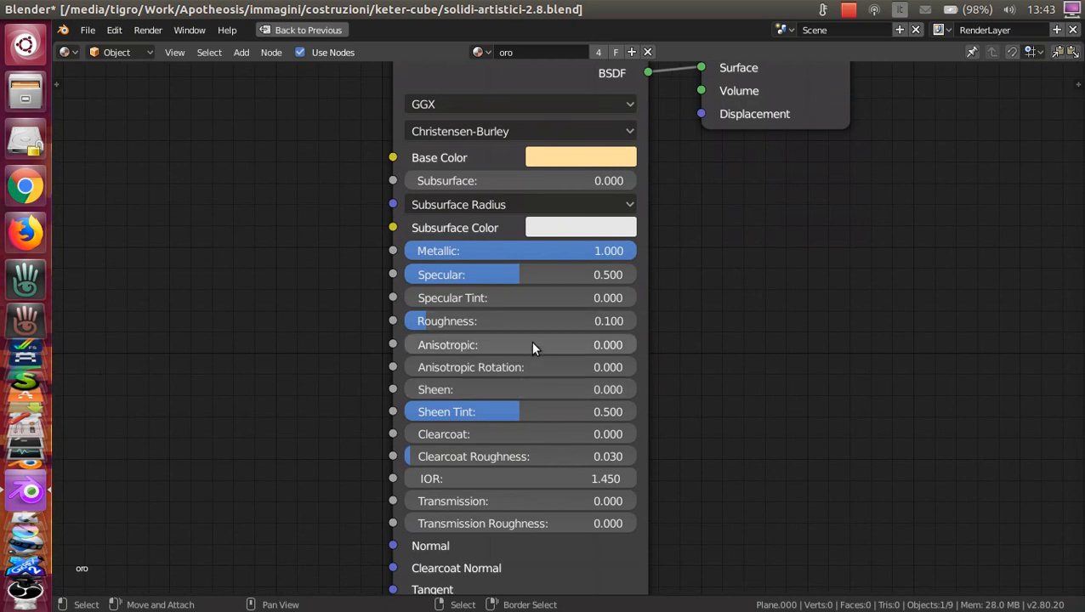
mouse_move(544, 342)
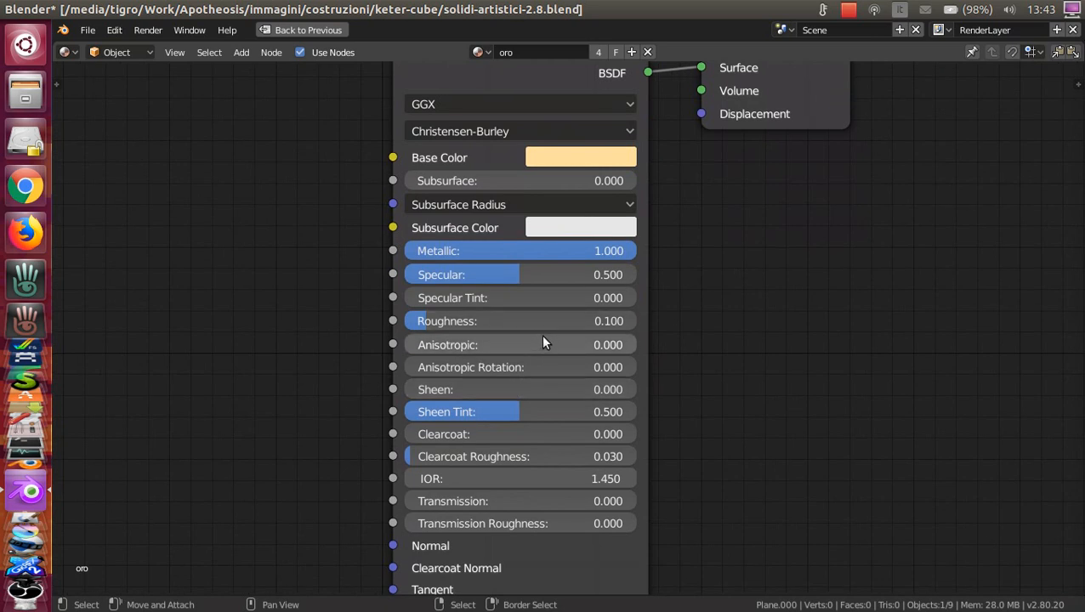
- Click Back to Previous to leave the maximized Shader Editor
click(277, 31)
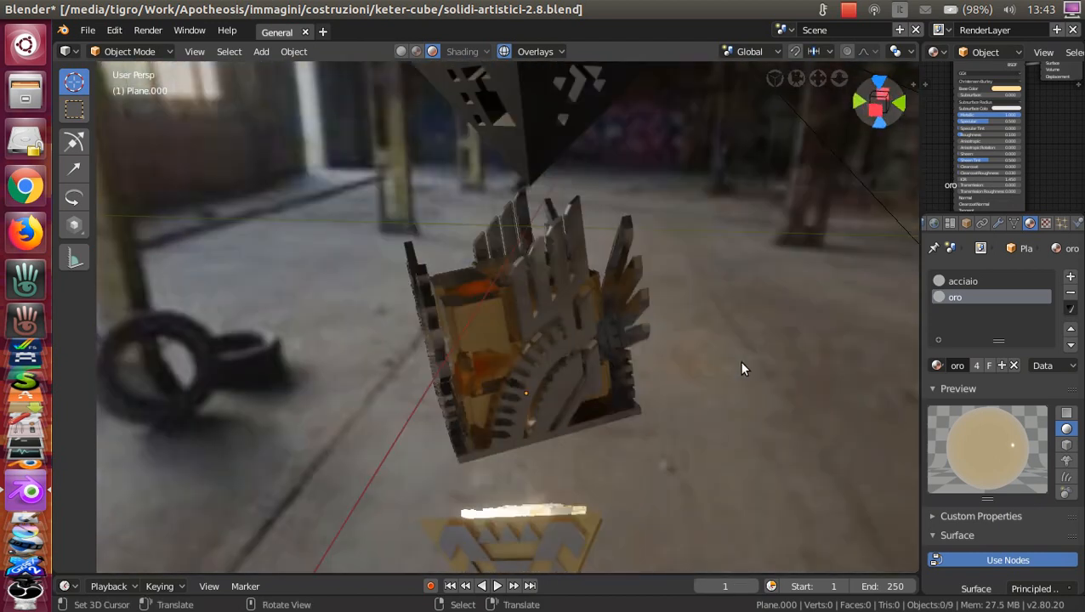
- Select the cube's linked gold inner blocks, test-move them, cancel, and orbit the view
drag(744, 368, 544, 339)
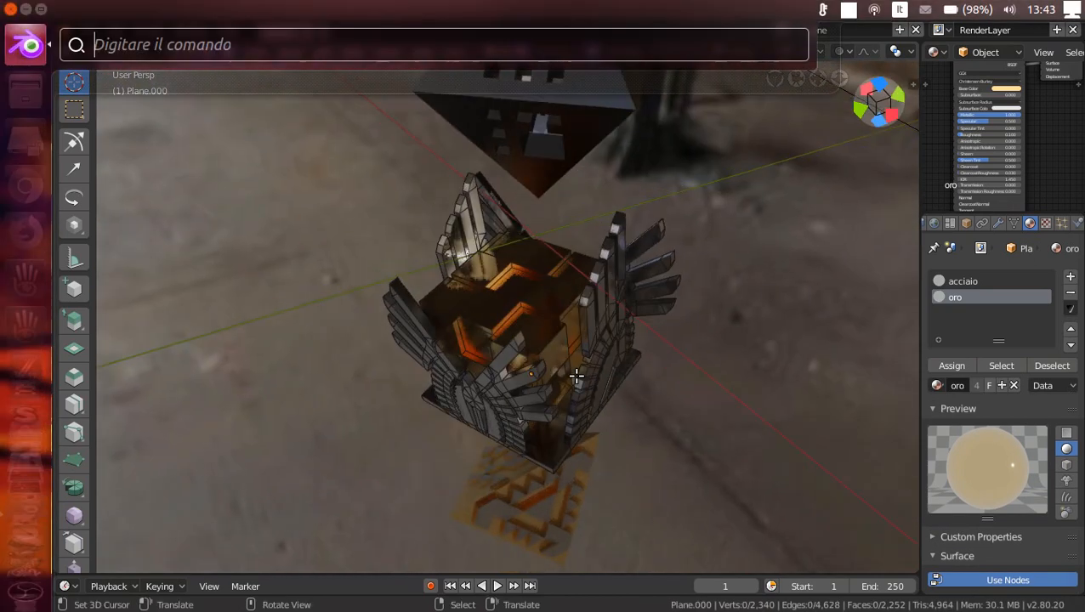
key(Escape)
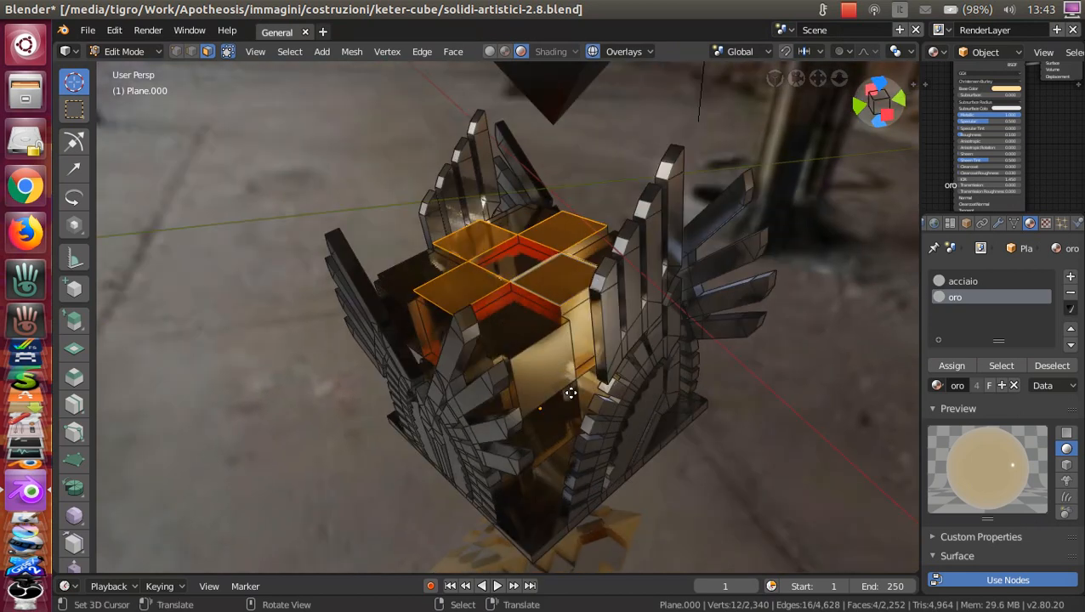
drag(570, 393, 626, 273)
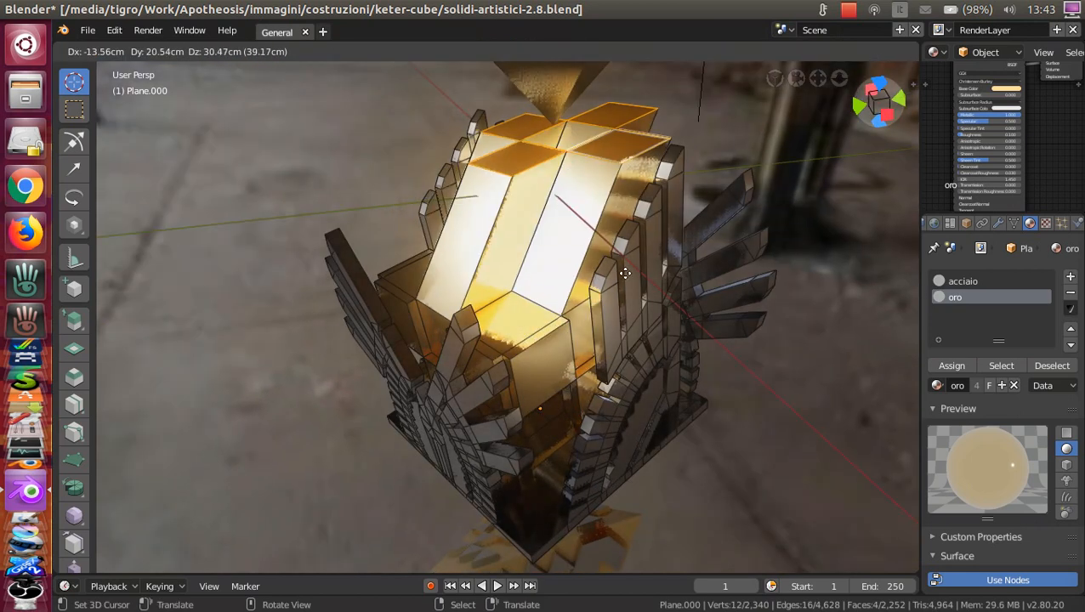
key(Tab)
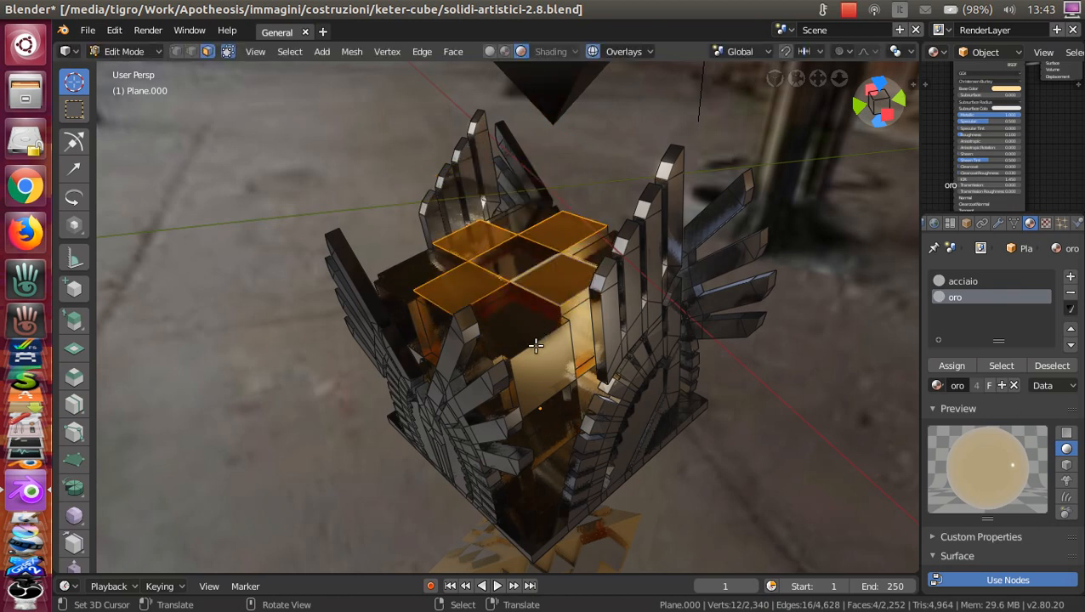
drag(536, 340, 612, 351)
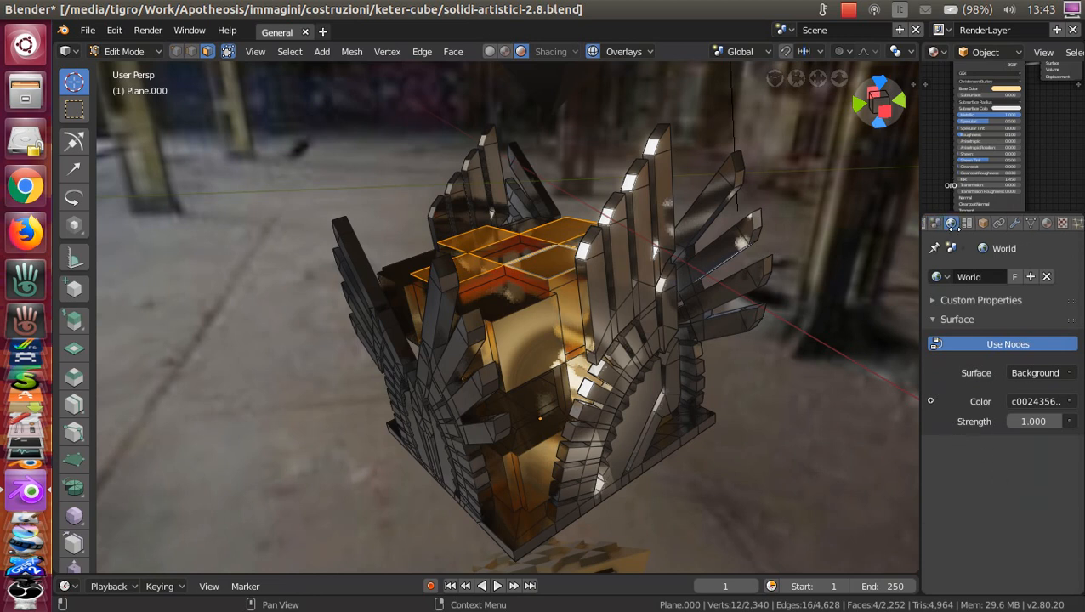
- Toggle Screen Space Reflections and Ambient Occlusion off and back on, then exit Edit Mode
click(970, 222)
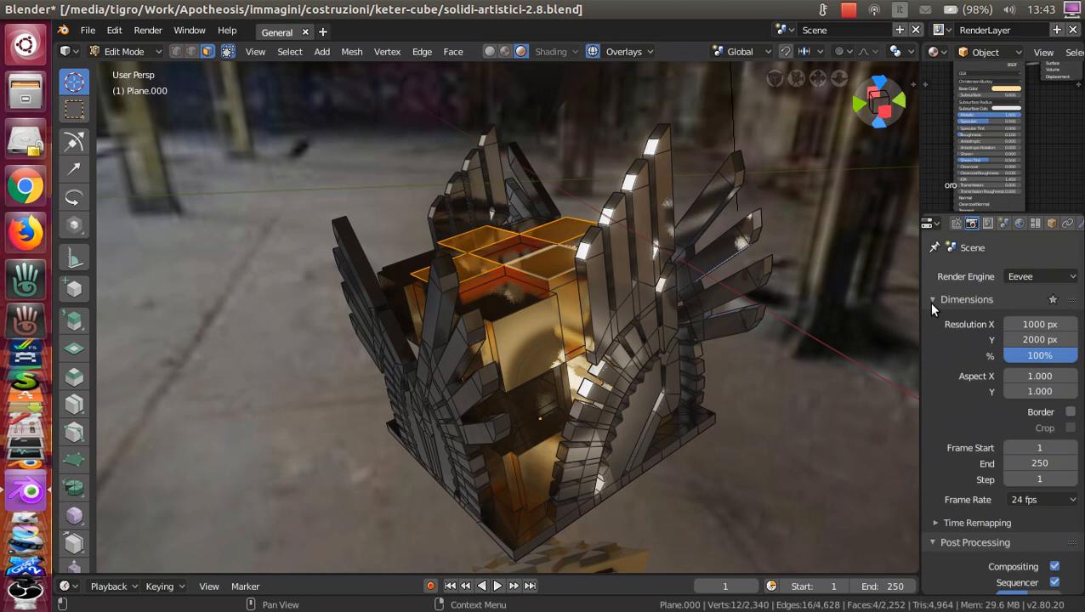
scroll(down, 3)
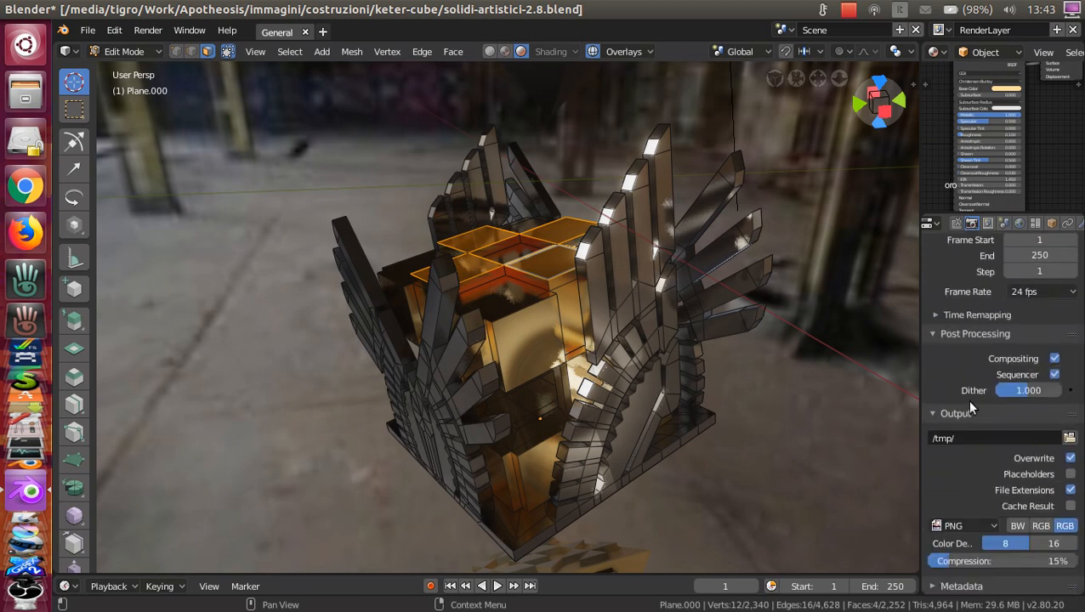
scroll(down, 3)
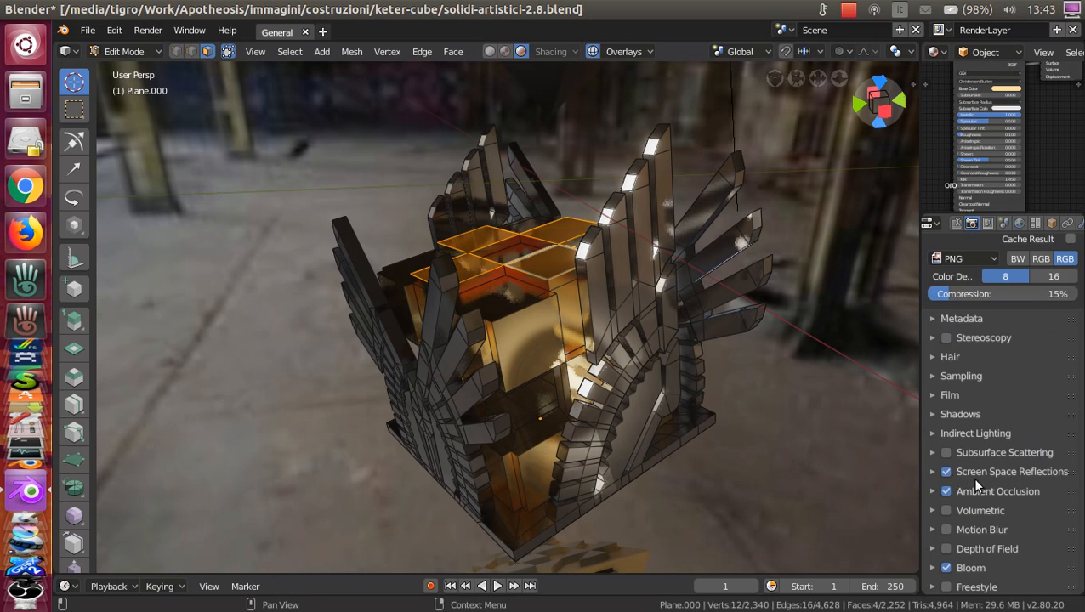
click(947, 471)
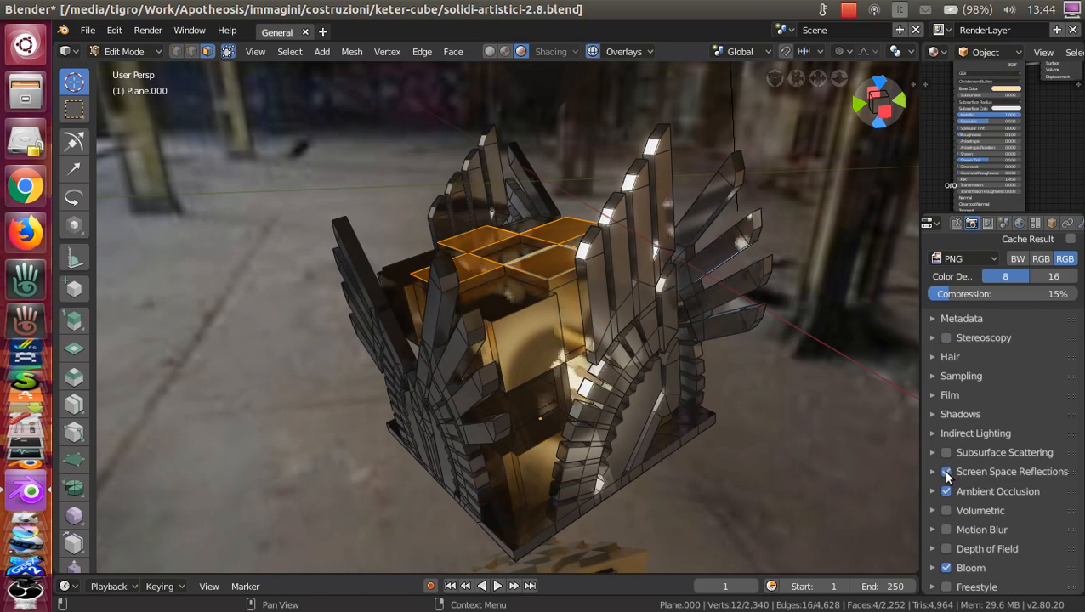
click(947, 471)
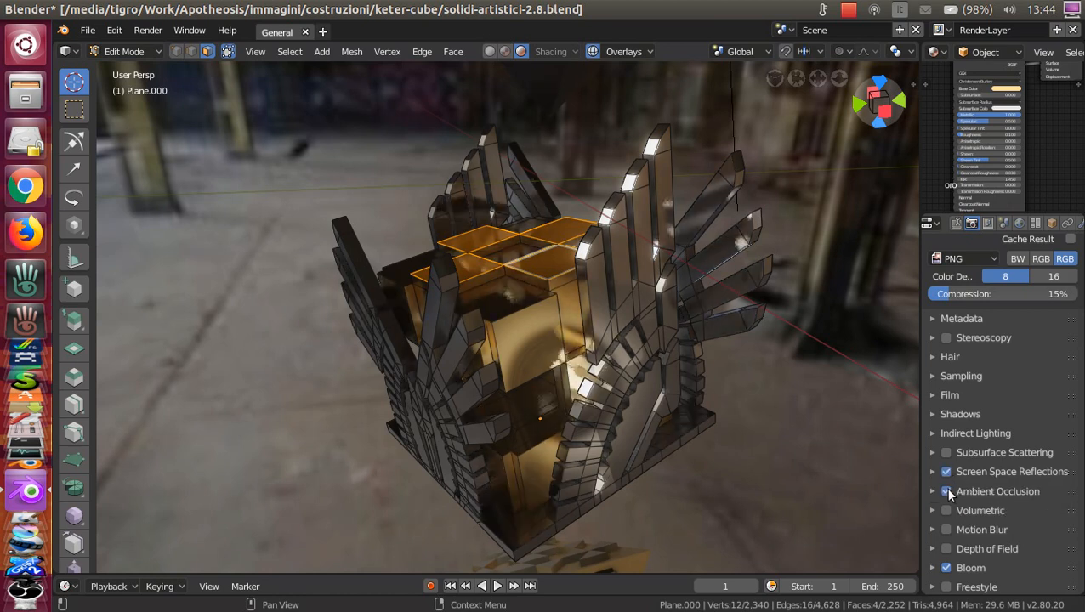
click(946, 491)
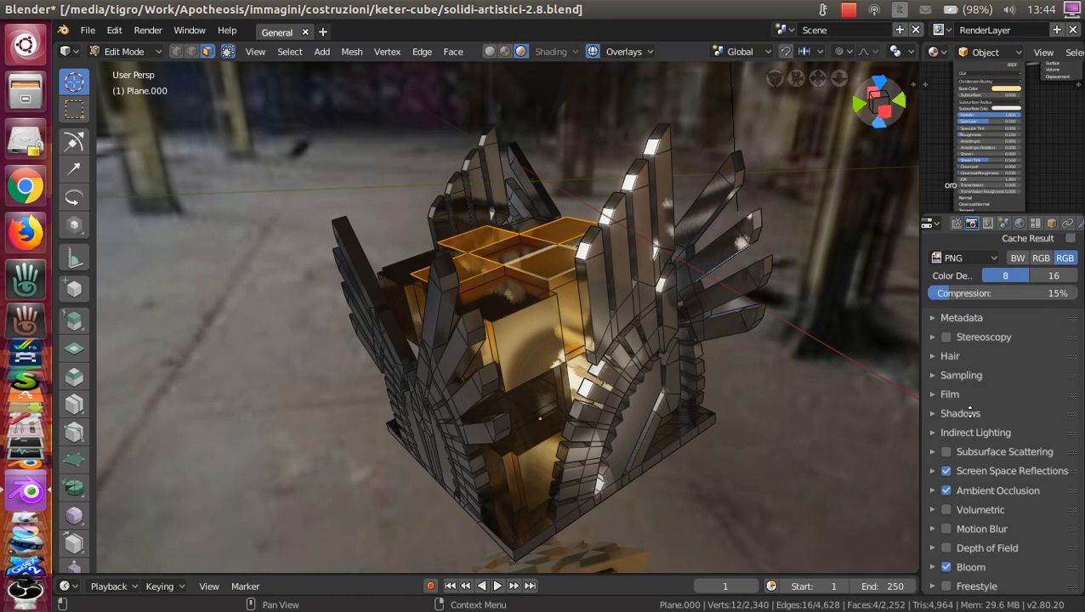
click(946, 566)
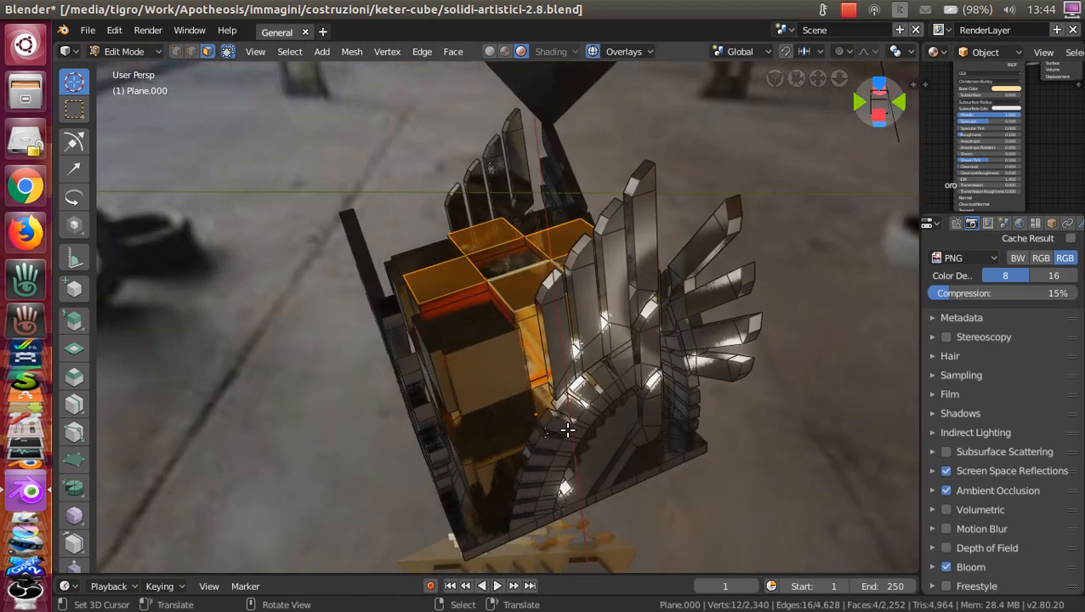
key(Tab)
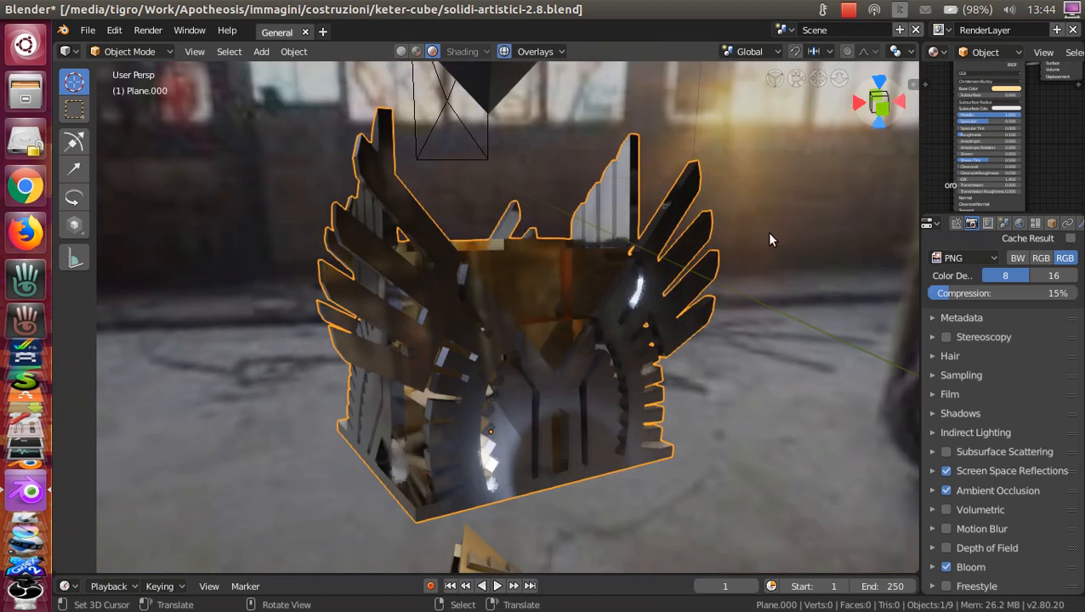